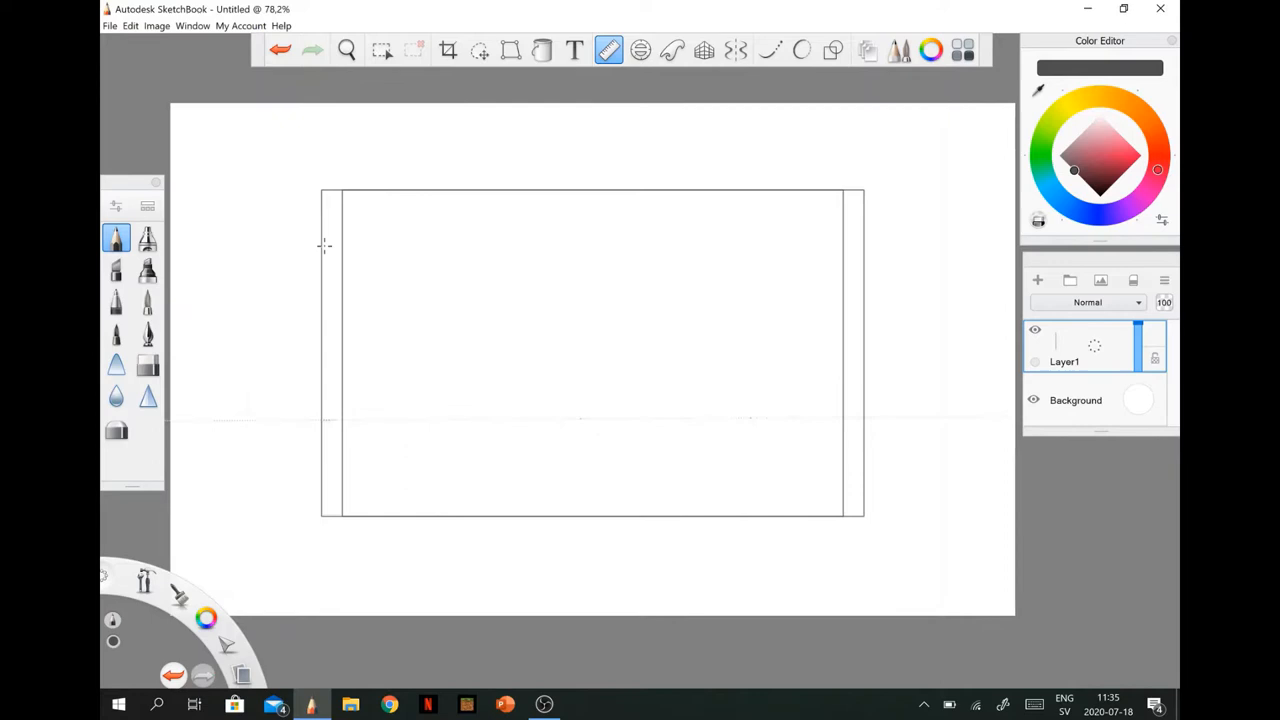
- Mark short pencil guide ticks along the flag's left inner edge to divide its height into stripe bands
{"action": "left_click", "coordinate": [280, 50]}
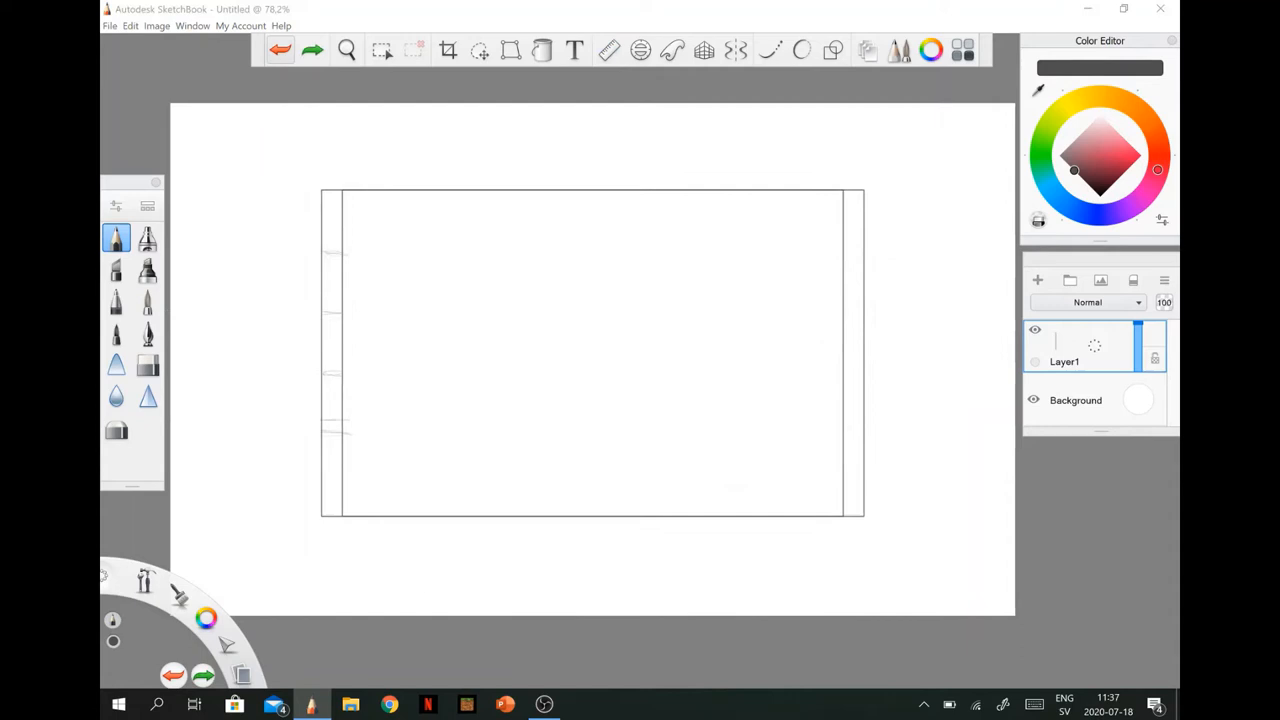
{"action": "left_click", "coordinate": [608, 50]}
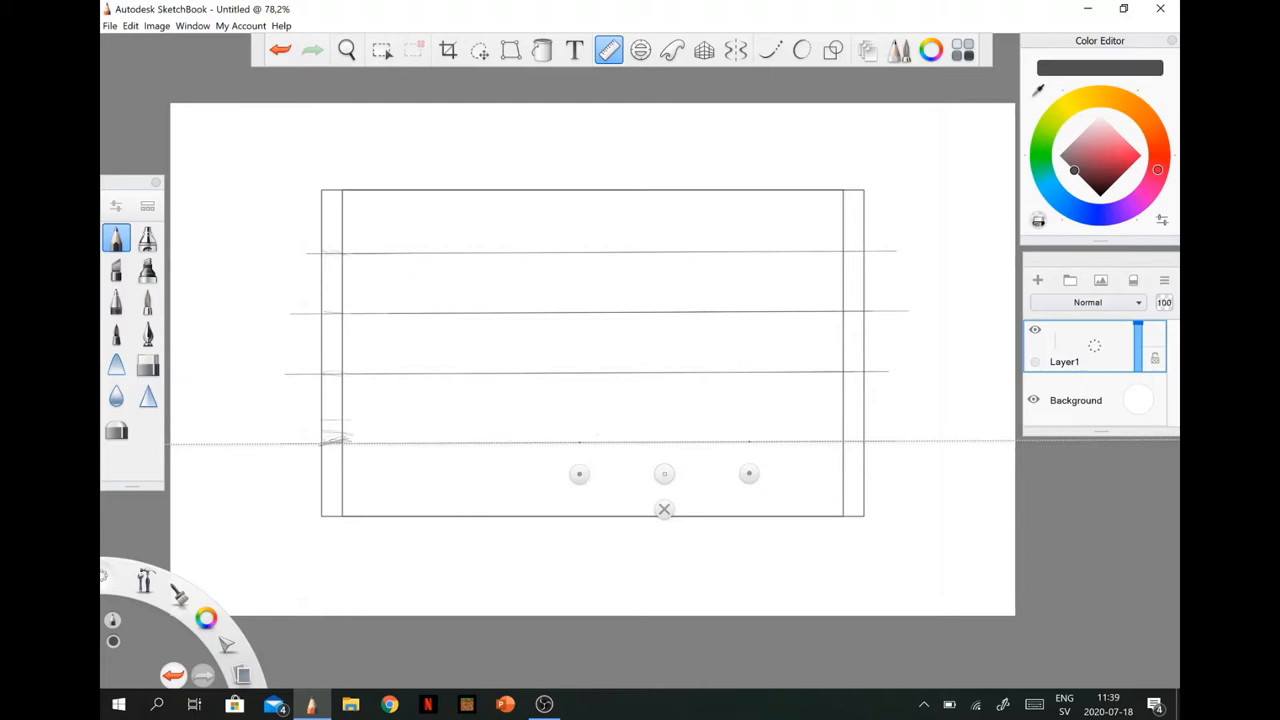
- Rule straight horizontal lines through each tick to split the rectangle into five stripes
{"action": "left_click", "coordinate": [1038, 280]}
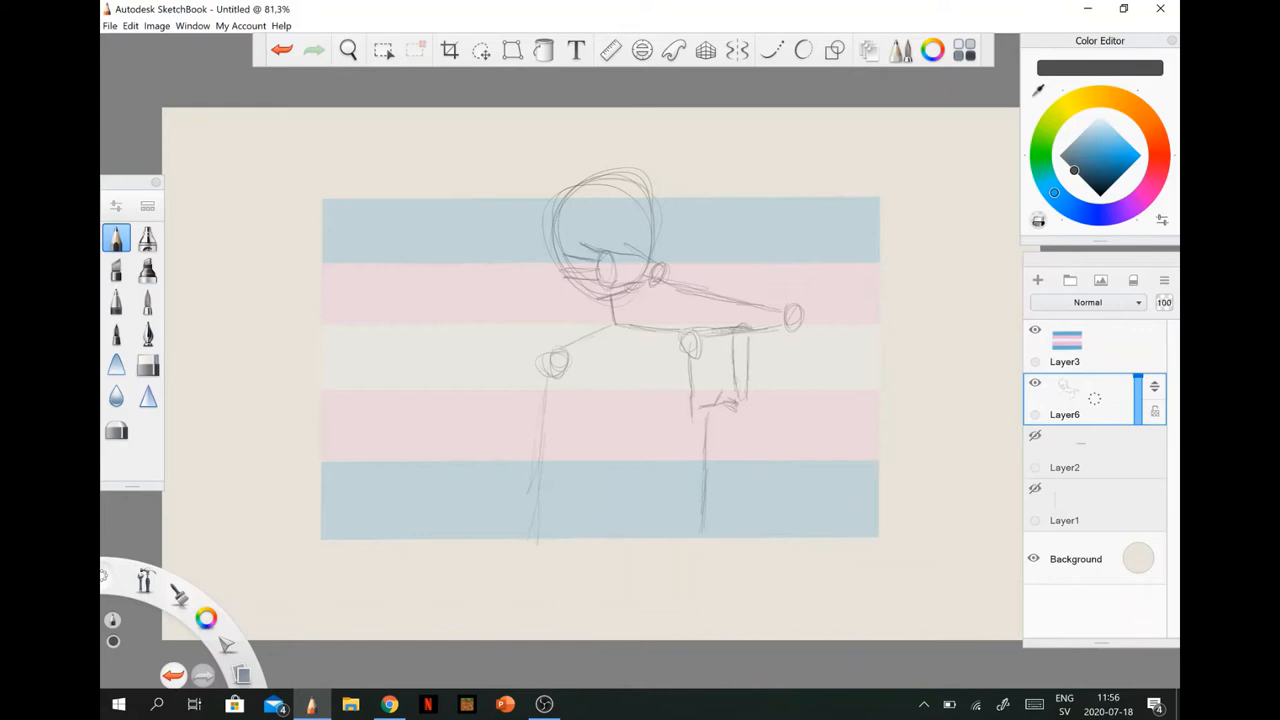
- Sketch the outline of one leg of the pencil figure over the pastel blue-pink-white stripes
{"action": "left_click_drag", "start_coordinate": [540, 360], "coordinate": [540, 560]}
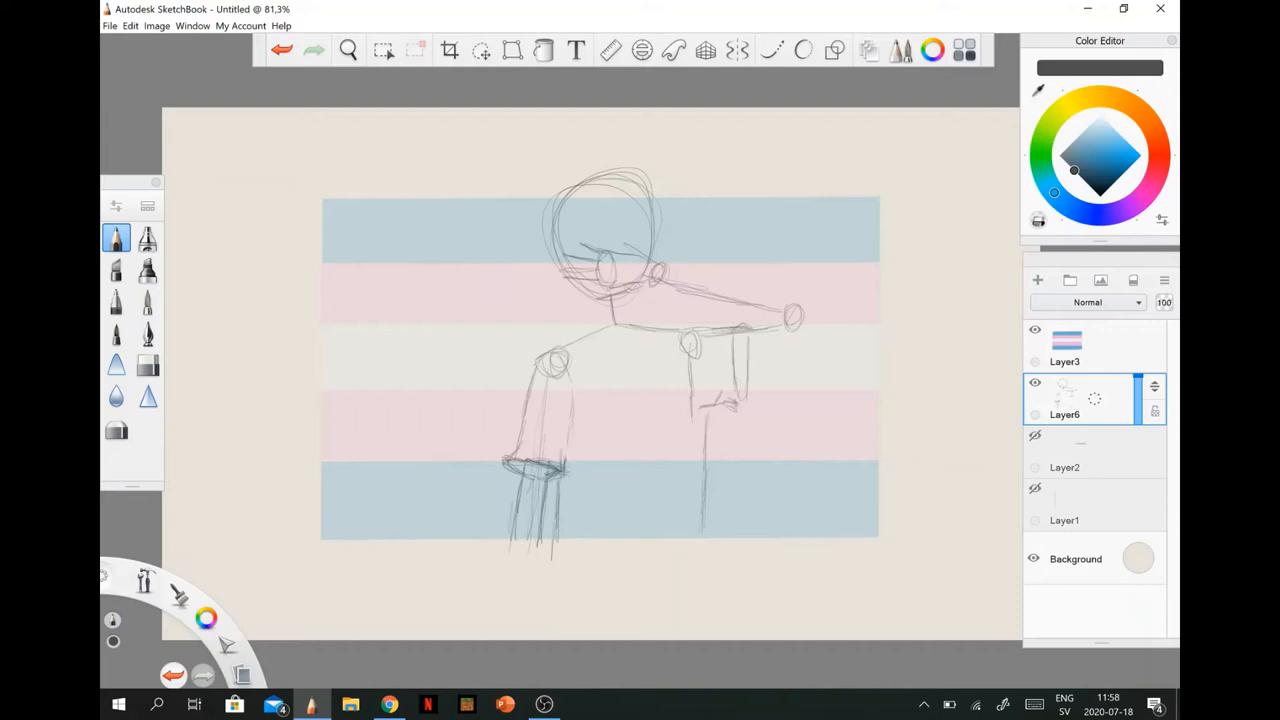